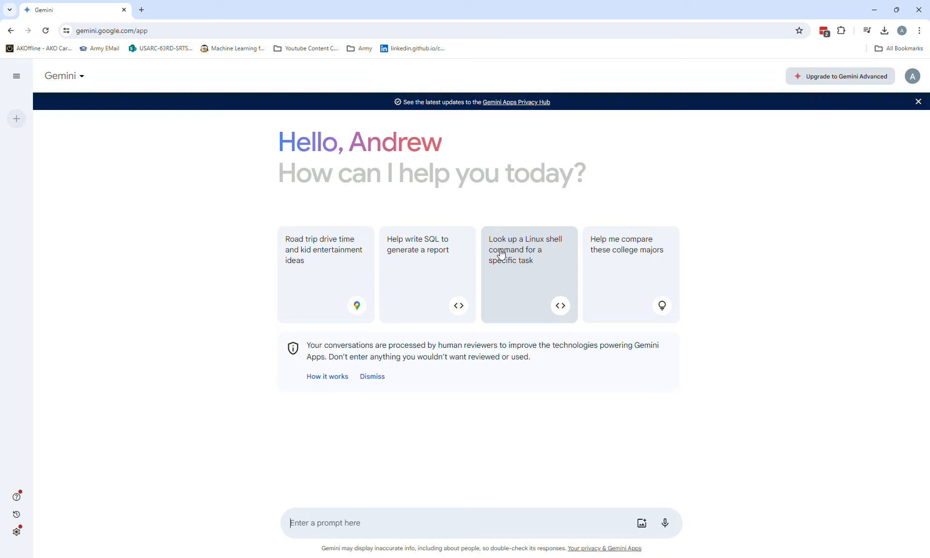
{"action": "mouse_move", "coordinate": [427, 226]}
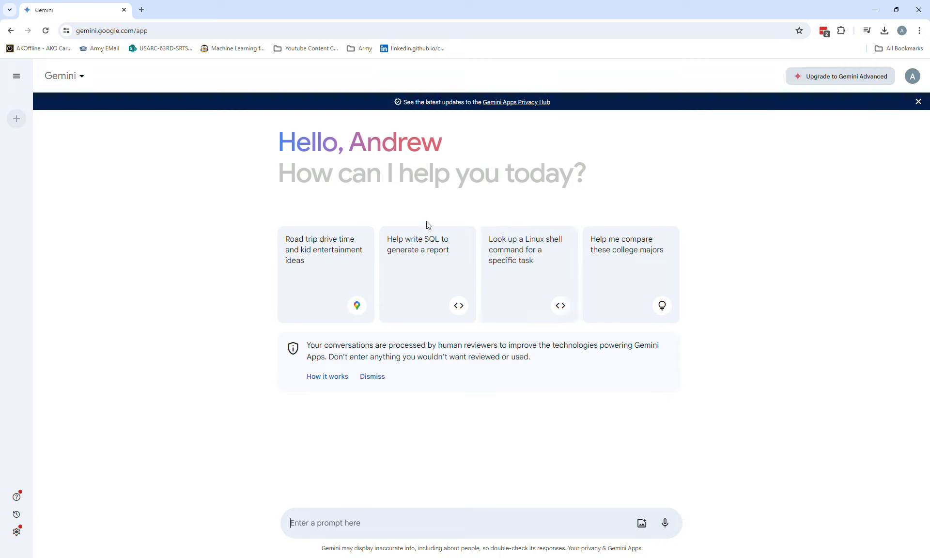
{"action": "mouse_move", "coordinate": [82, 46]}
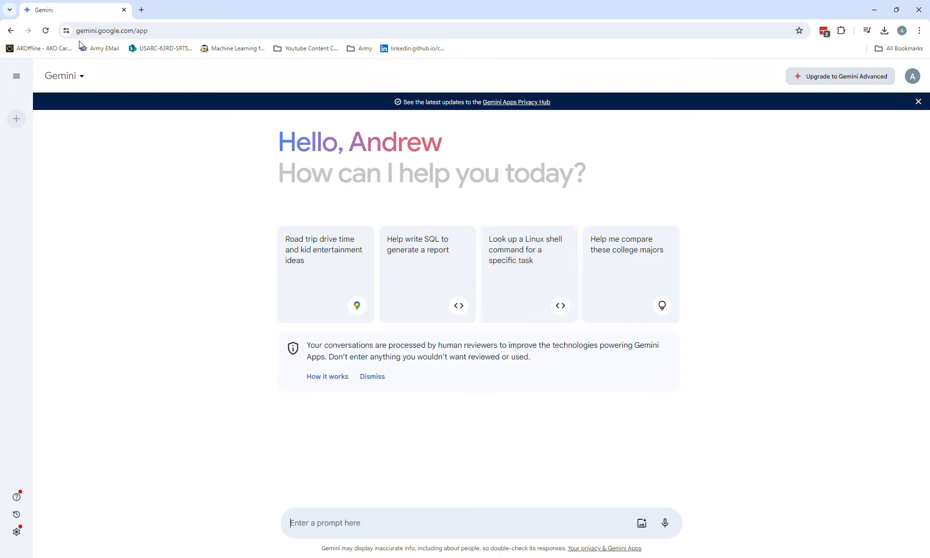
{"action": "mouse_move", "coordinate": [102, 40]}
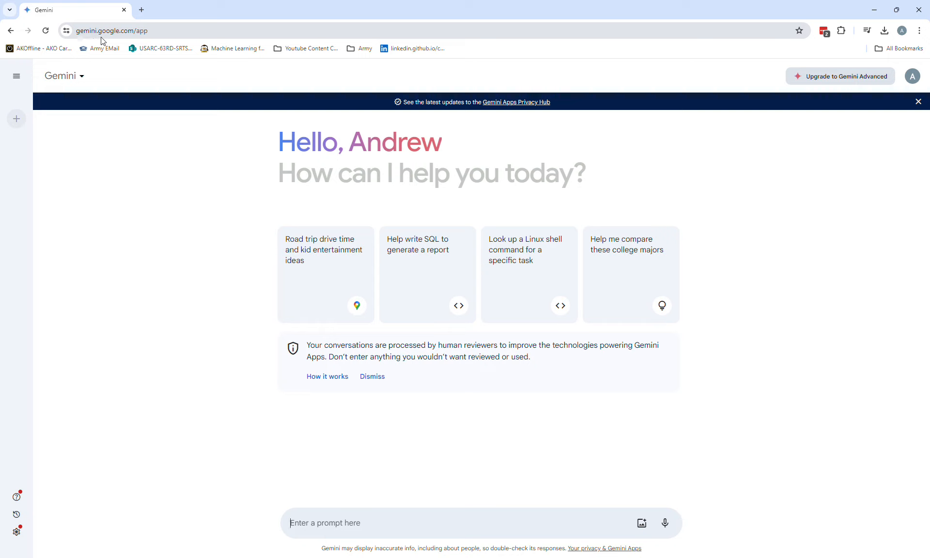
{"action": "mouse_move", "coordinate": [303, 140]}
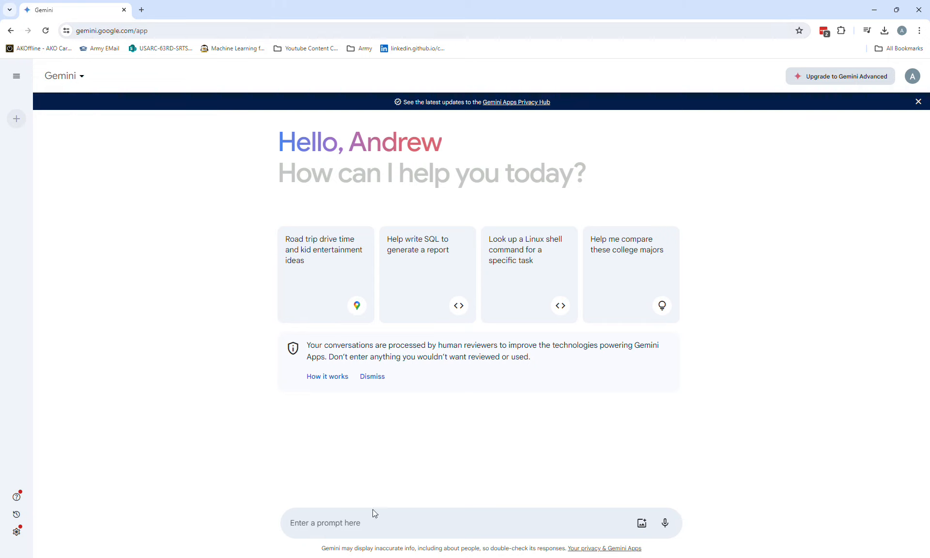
{"action": "mouse_move", "coordinate": [507, 499]}
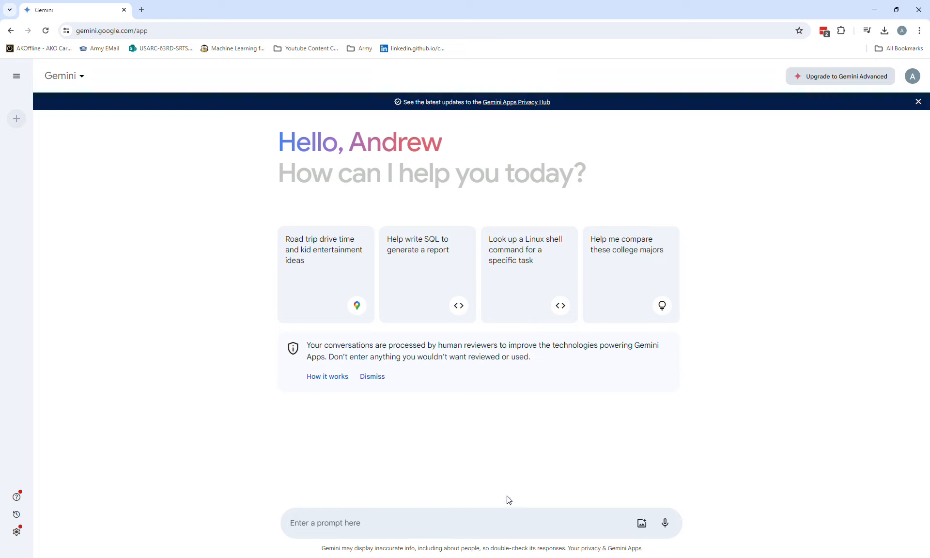
{"action": "mouse_move", "coordinate": [444, 403]}
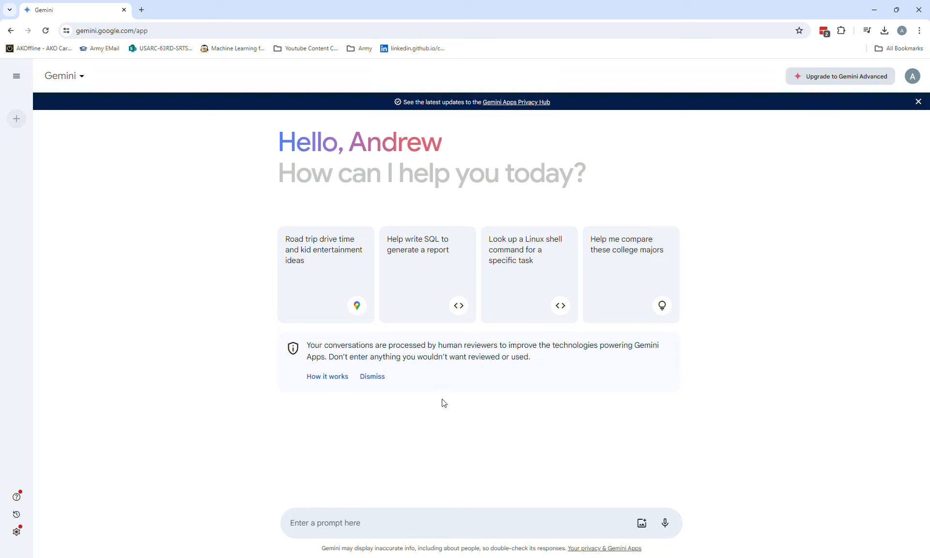
{"action": "mouse_move", "coordinate": [448, 502]}
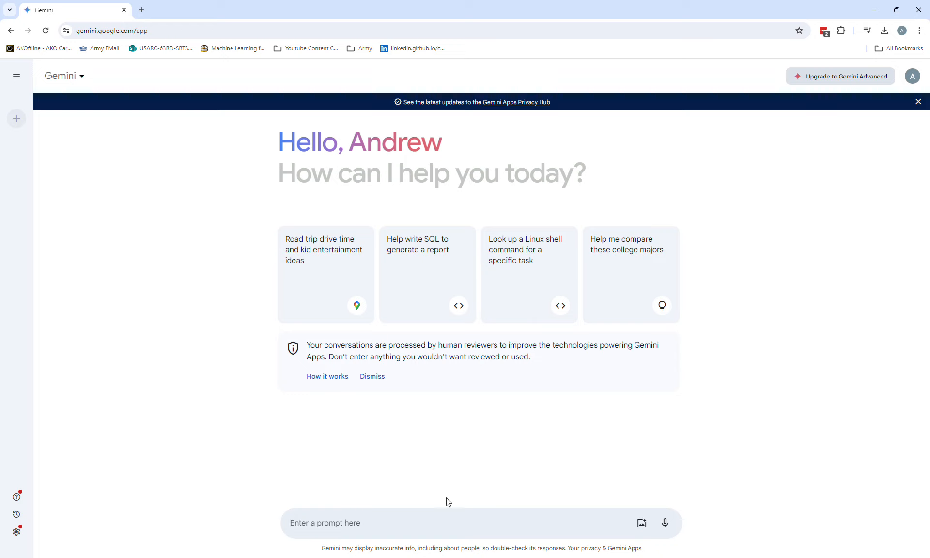
- Send the prompt 'make me a study plan for the Security plus 601 comptia' to Gemini
{"action": "left_click", "coordinate": [416, 522]}
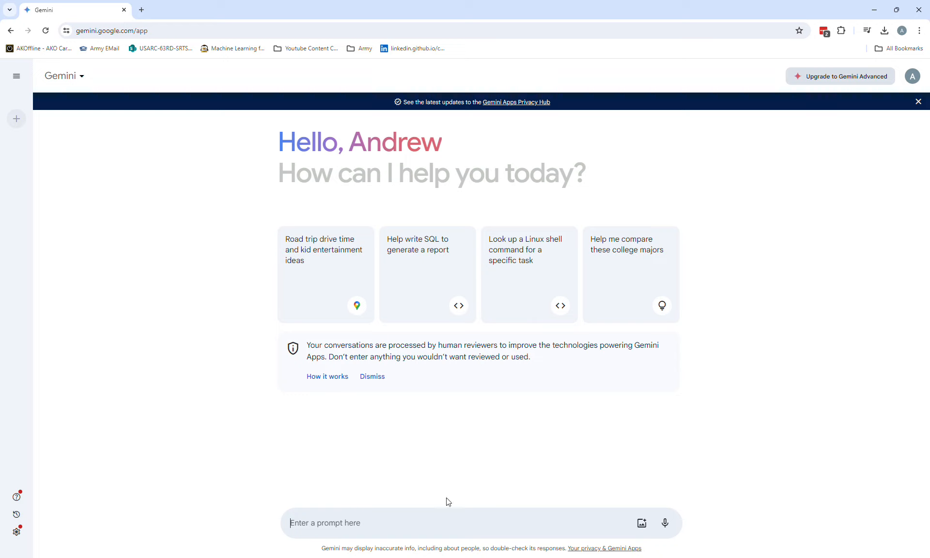
{"action": "type", "text": "make me a stud"}
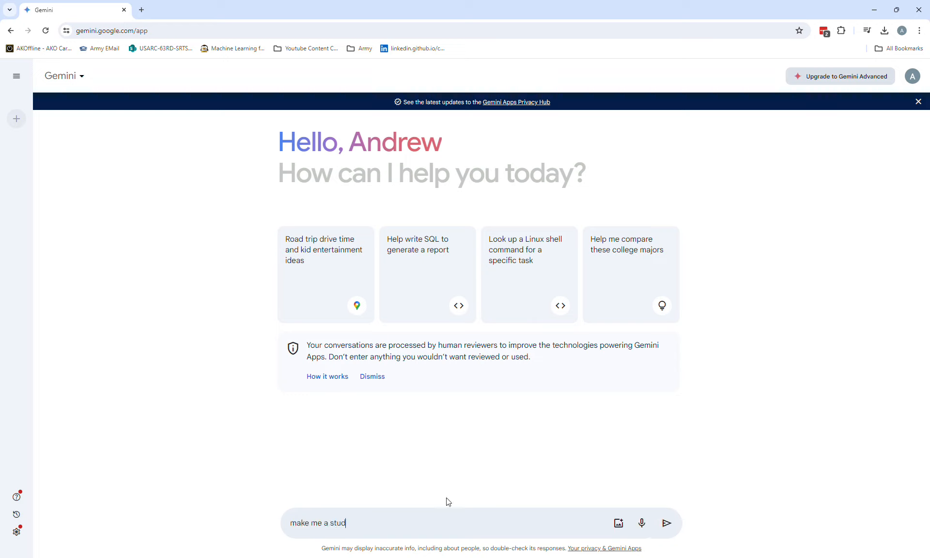
{"action": "type", "text": "y plan for th"}
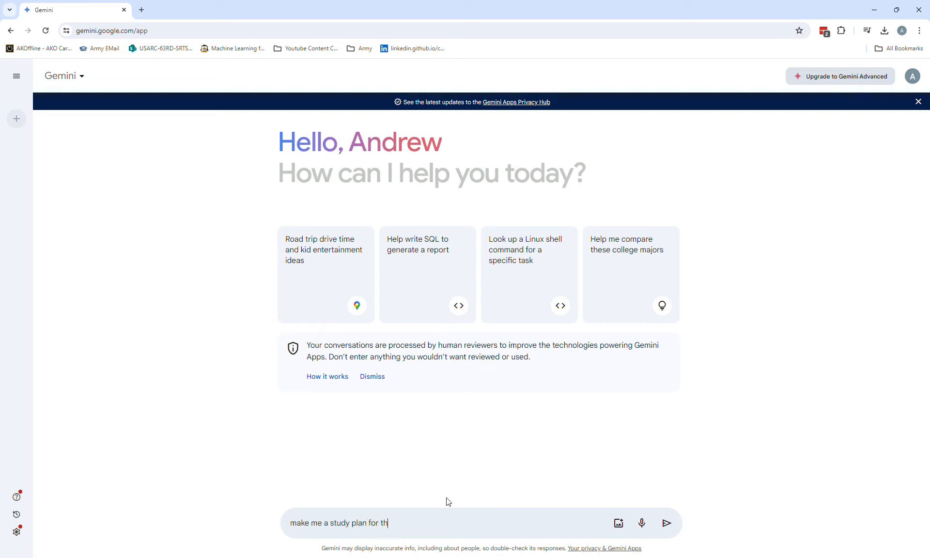
{"action": "type", "text": "e Security p"}
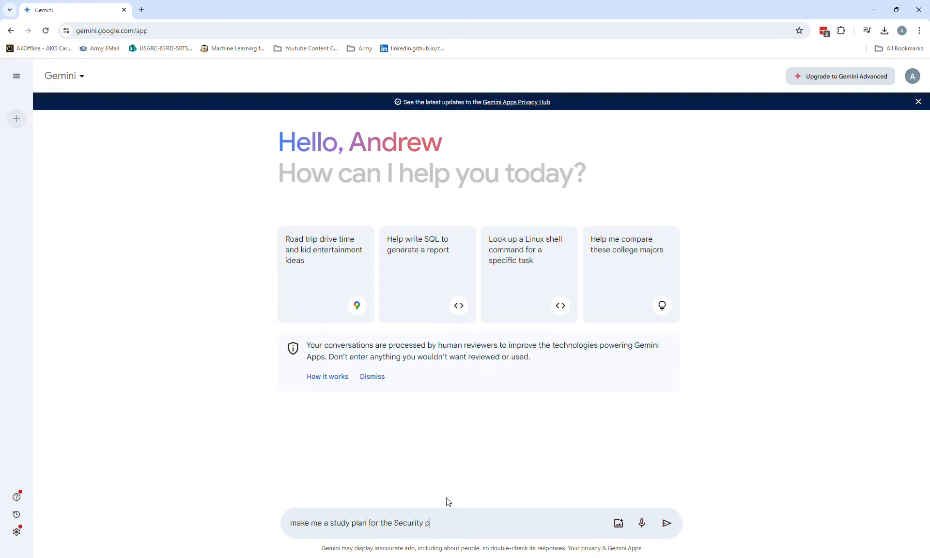
{"action": "type", "text": "lus 6"}
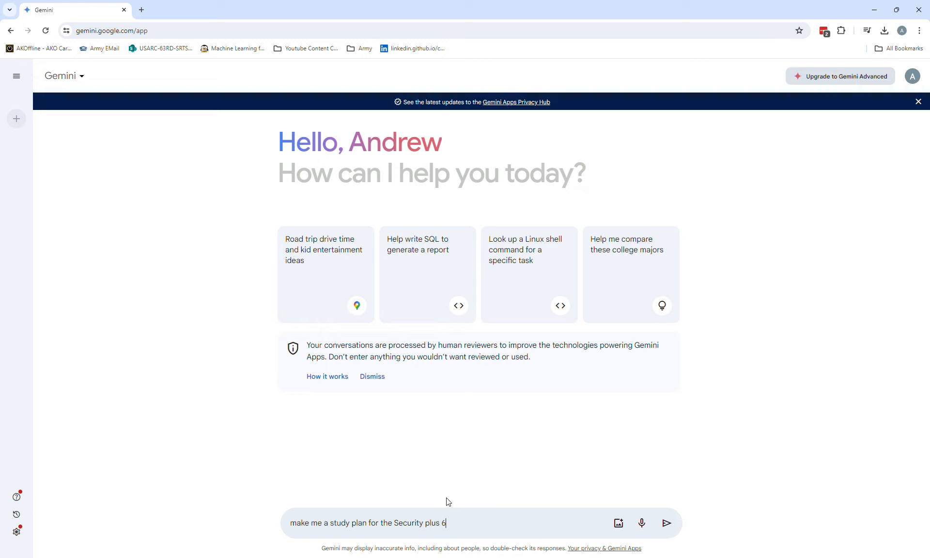
{"action": "type", "text": "01 comptia"}
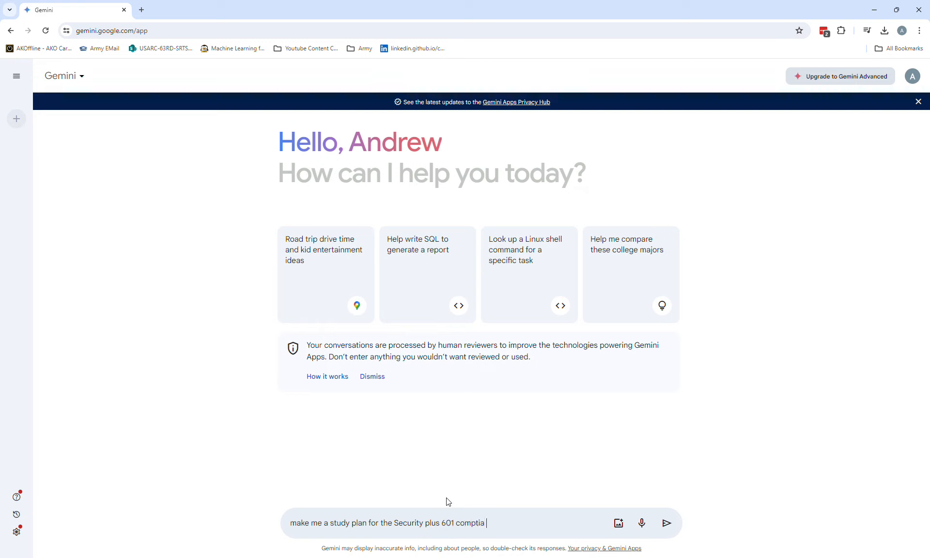
{"action": "left_click", "coordinate": [666, 522]}
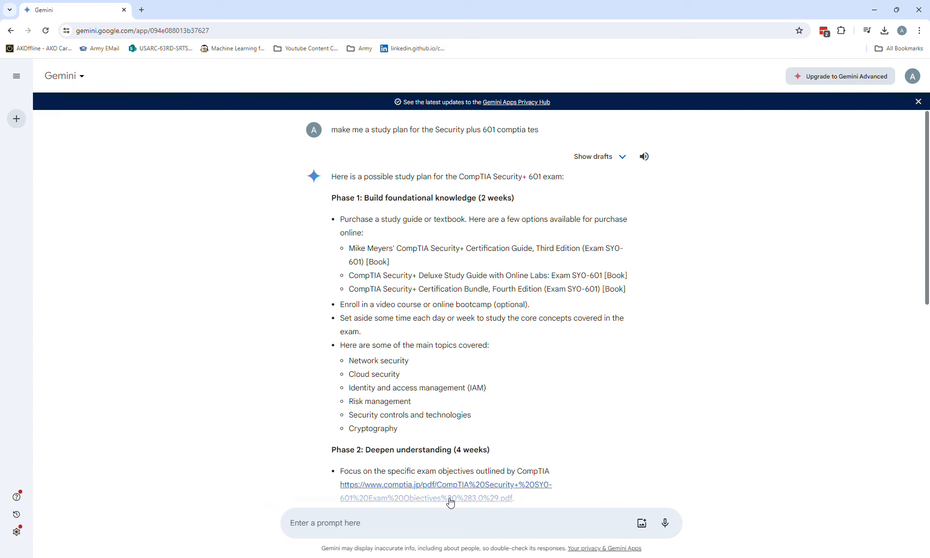
- Scroll through the study plan to Phase 3, the additional tips and the closing note
{"action": "scroll", "scroll_direction": "down", "scroll_amount": 3}
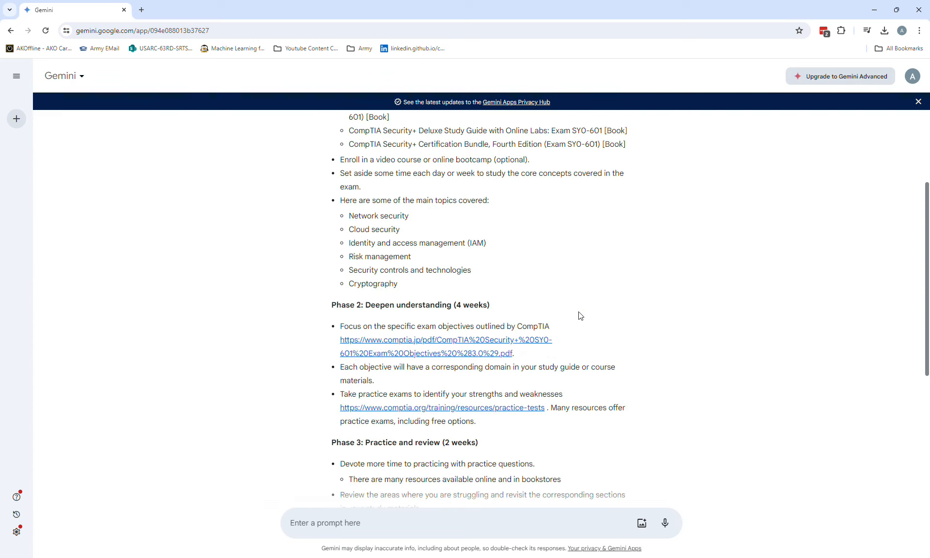
{"action": "scroll", "scroll_direction": "down", "scroll_amount": 3}
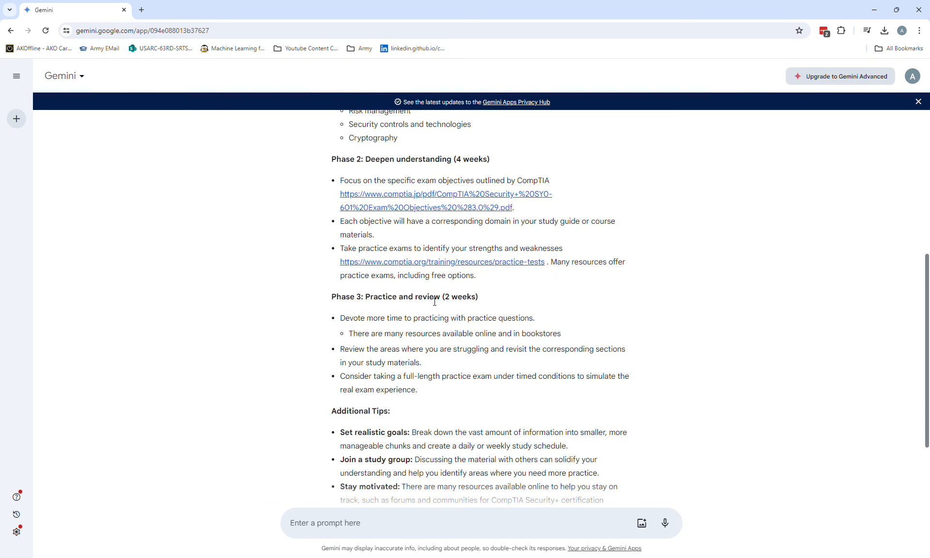
{"action": "scroll", "scroll_direction": "down", "scroll_amount": 3}
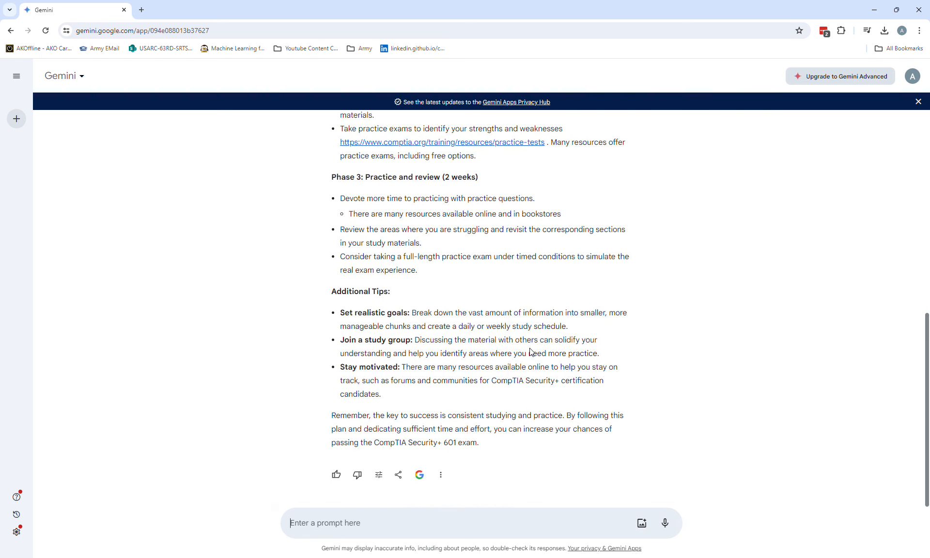
{"action": "scroll", "scroll_direction": "up", "scroll_amount": 3}
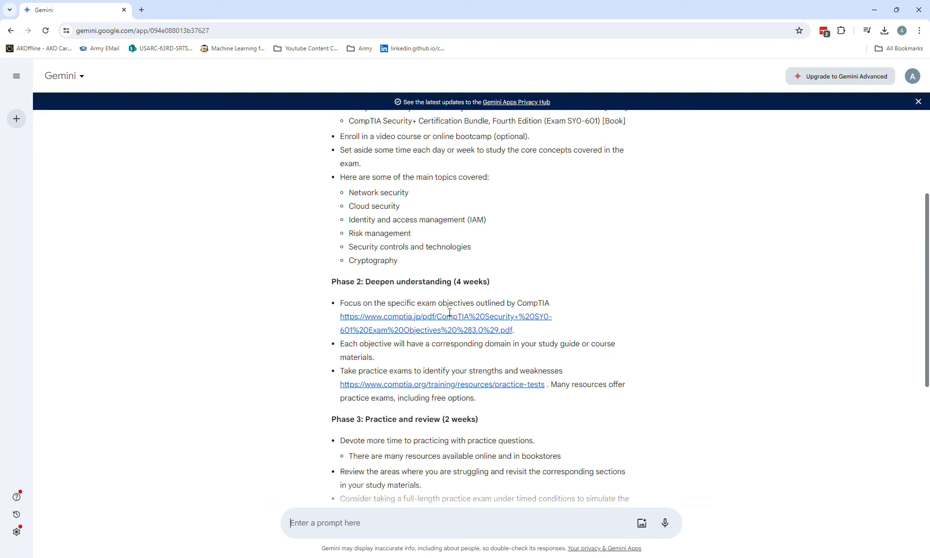
{"action": "mouse_move", "coordinate": [524, 326]}
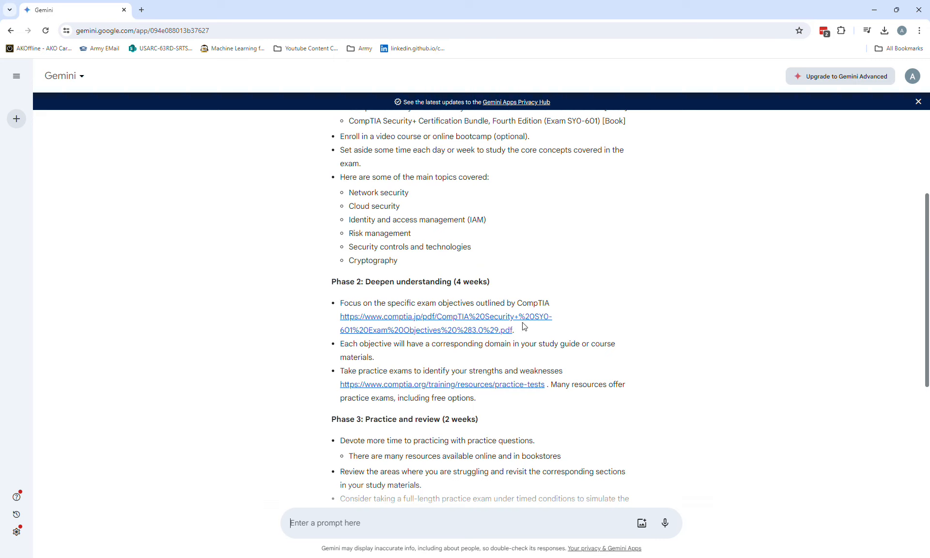
{"action": "mouse_move", "coordinate": [411, 340]}
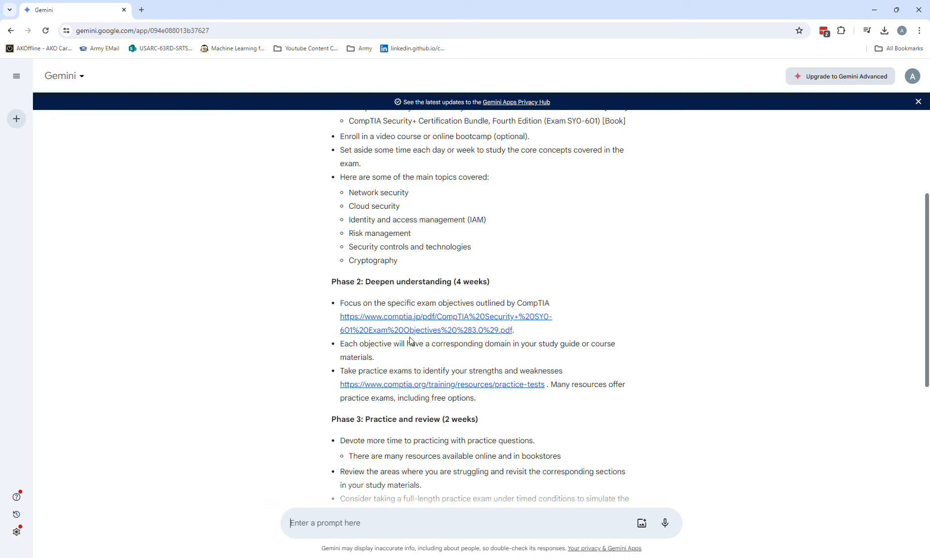
{"action": "mouse_move", "coordinate": [477, 325]}
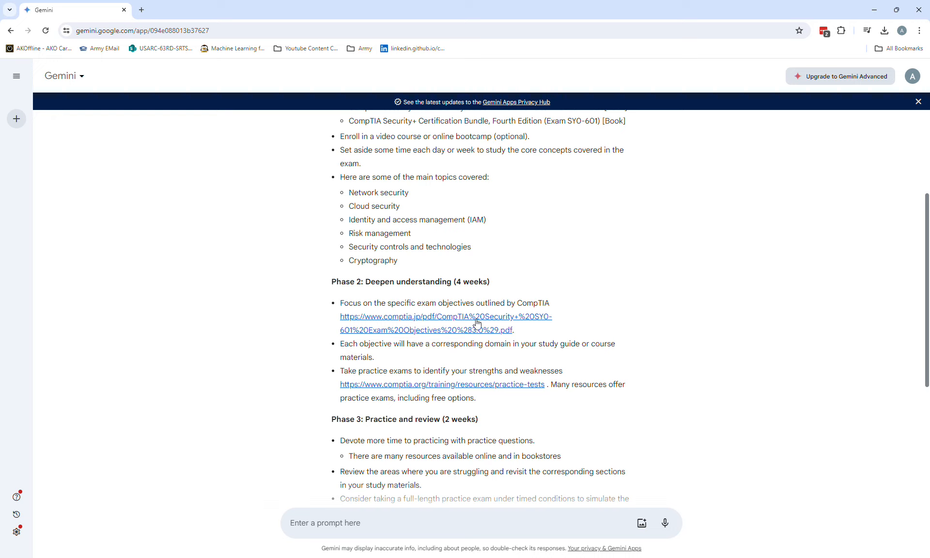
{"action": "mouse_move", "coordinate": [437, 379]}
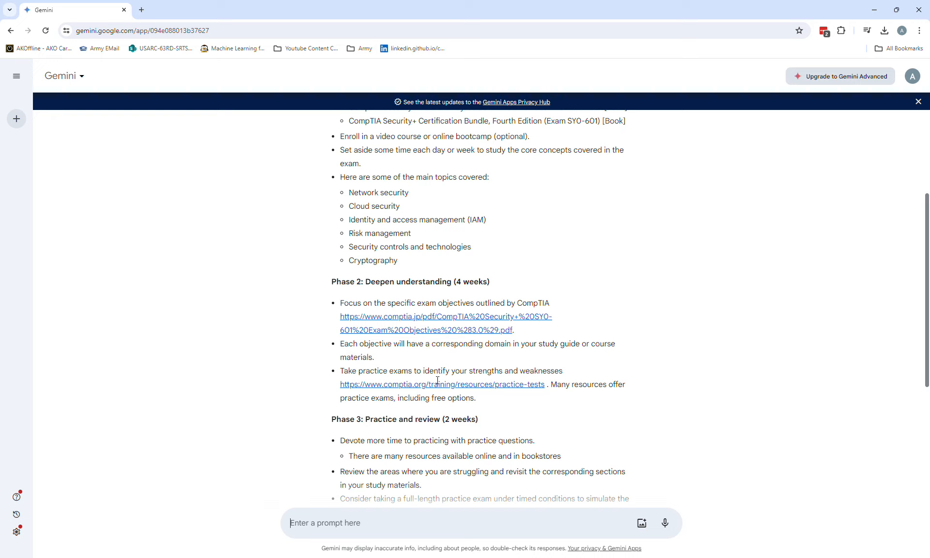
{"action": "mouse_move", "coordinate": [467, 393]}
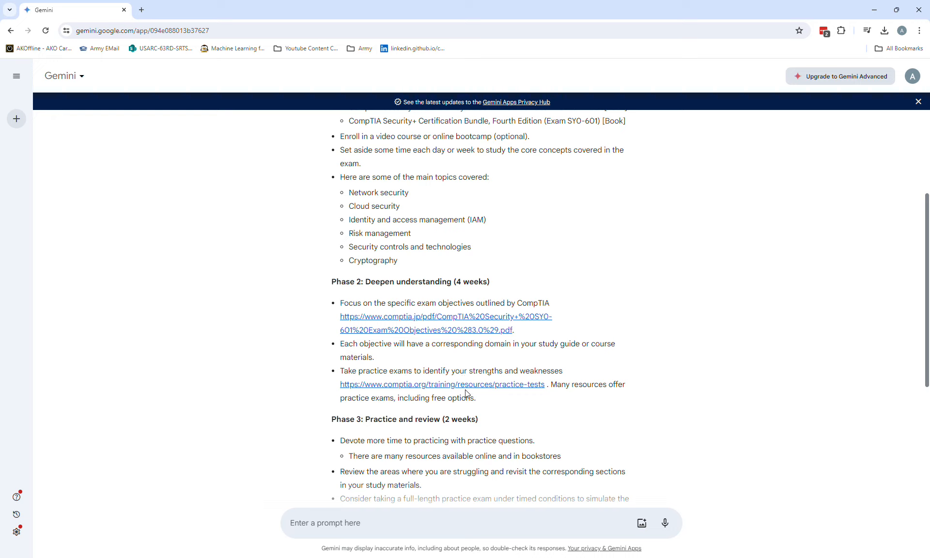
{"action": "mouse_move", "coordinate": [425, 394]}
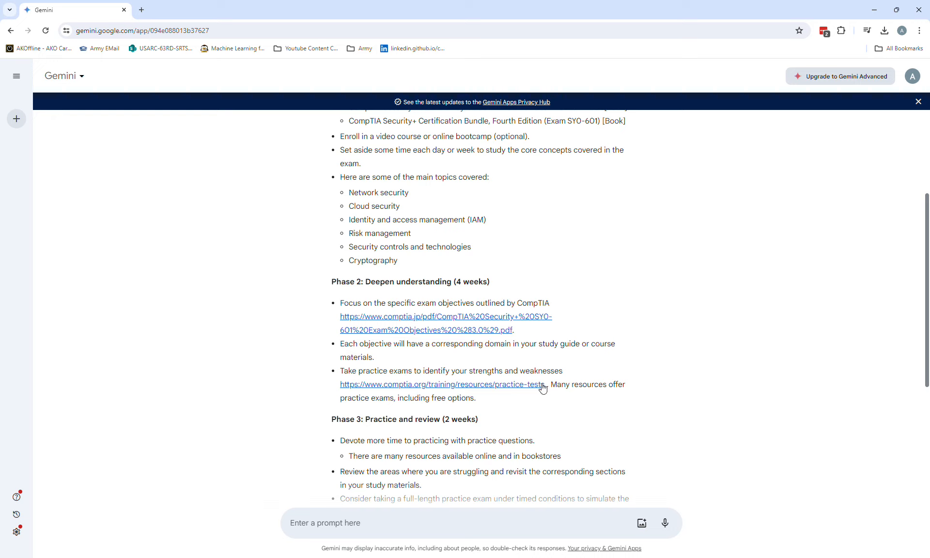
{"action": "mouse_move", "coordinate": [514, 390]}
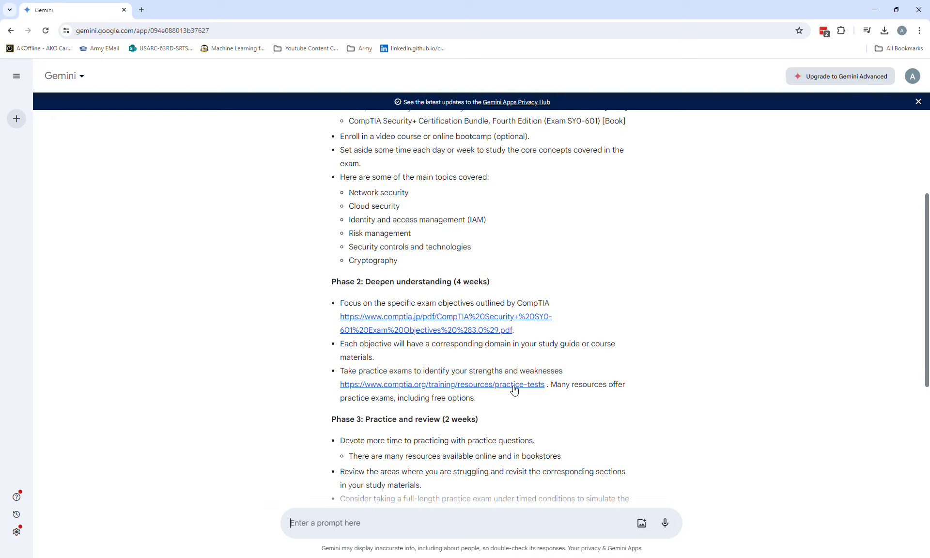
{"action": "mouse_move", "coordinate": [477, 393]}
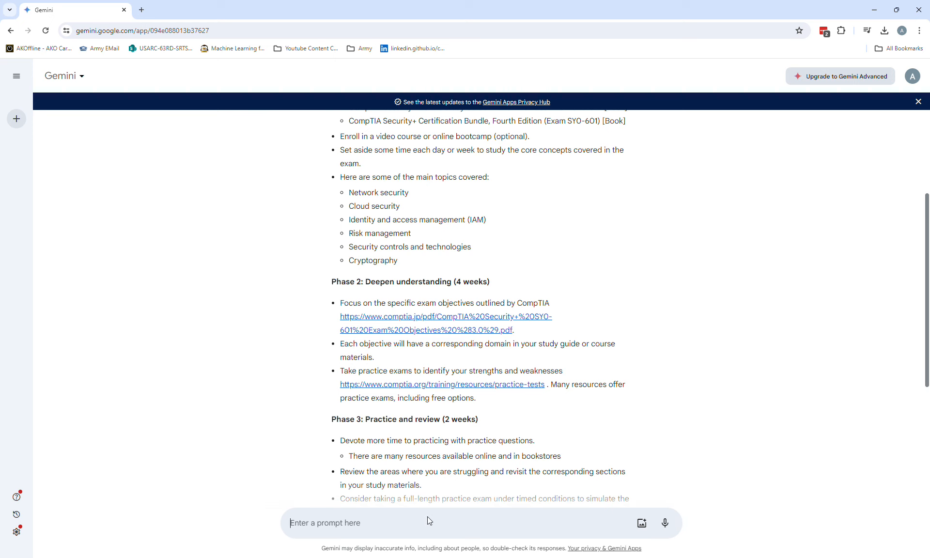
{"action": "scroll", "scroll_direction": "up", "scroll_amount": 3}
{"action": "type", "text": "Can y"}
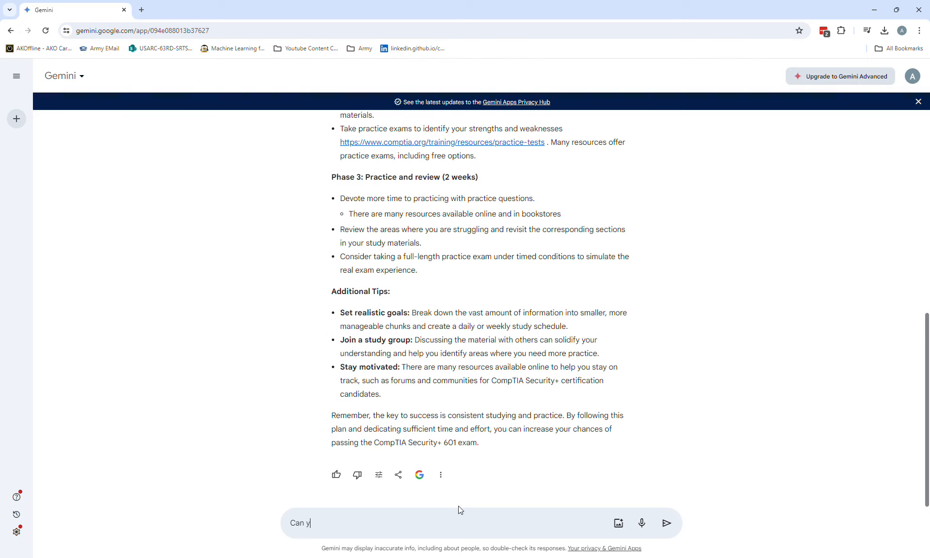
- Send the follow-up 'Can you provide me test question examples' to Gemini
{"action": "type", "text": "ou provide me"}
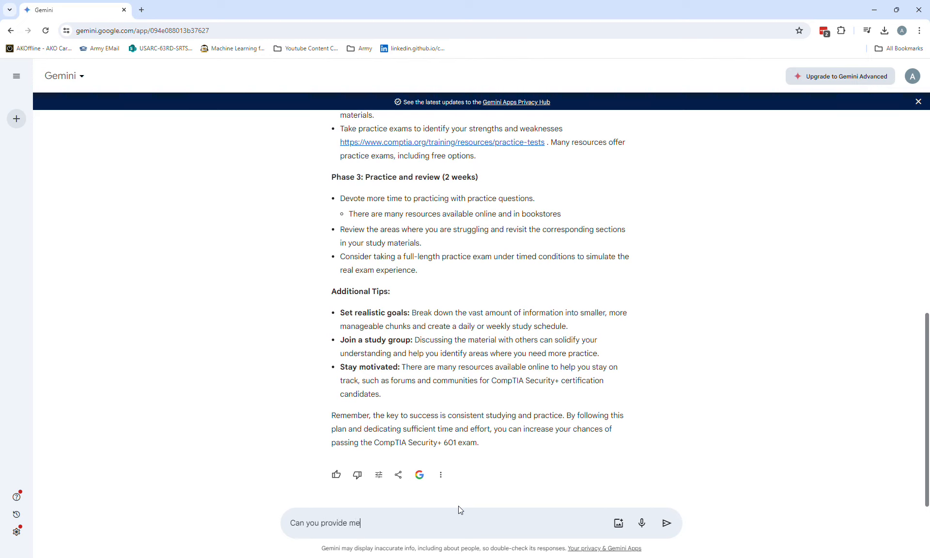
{"action": "type", "text": "test que"}
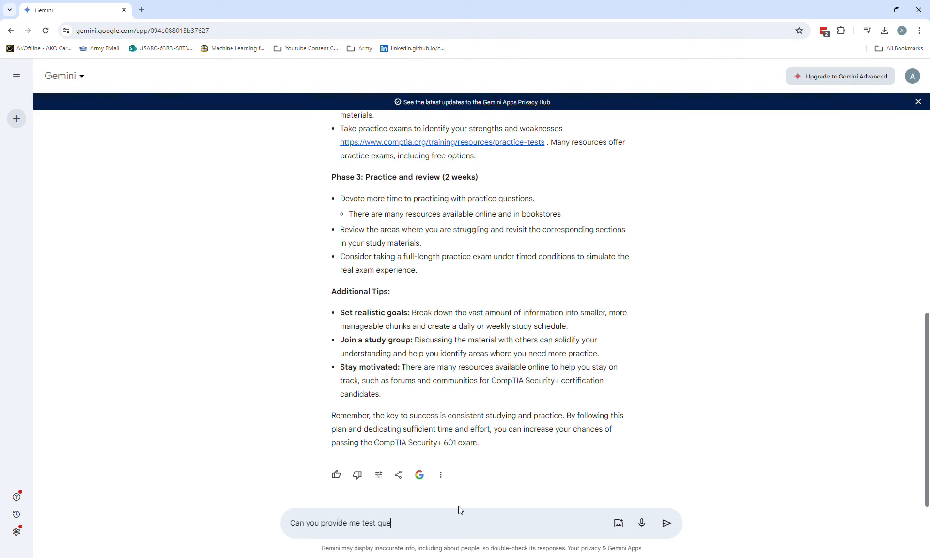
{"action": "type", "text": "stion wxam"}
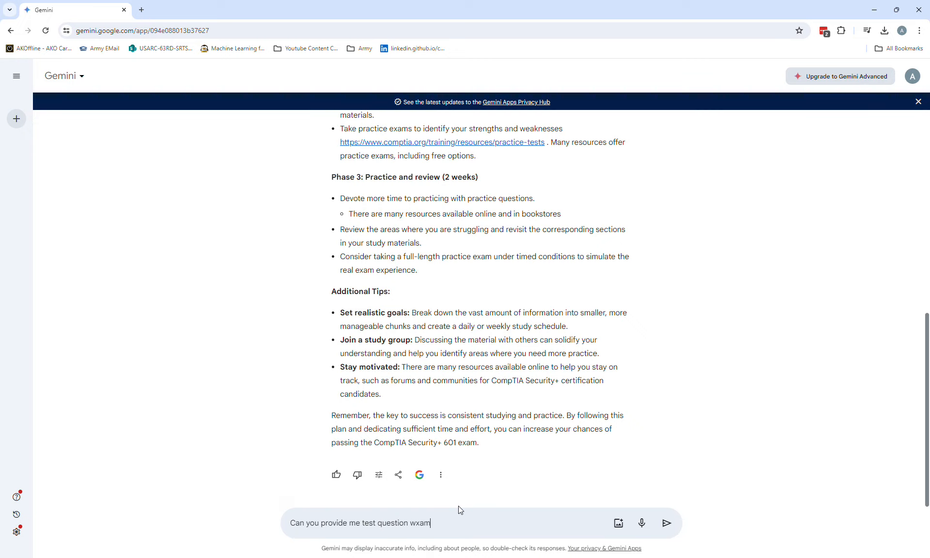
{"action": "left_click", "coordinate": [666, 523]}
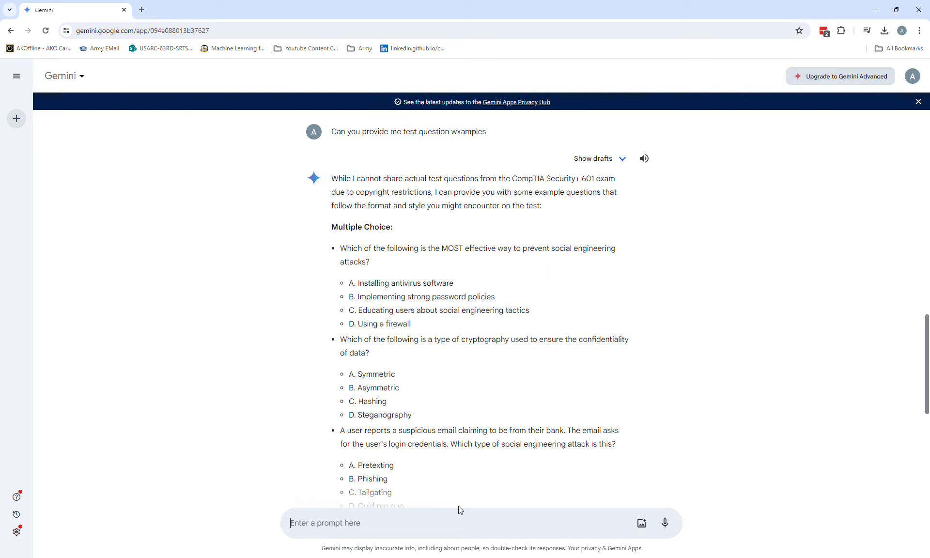
{"action": "mouse_move", "coordinate": [357, 316]}
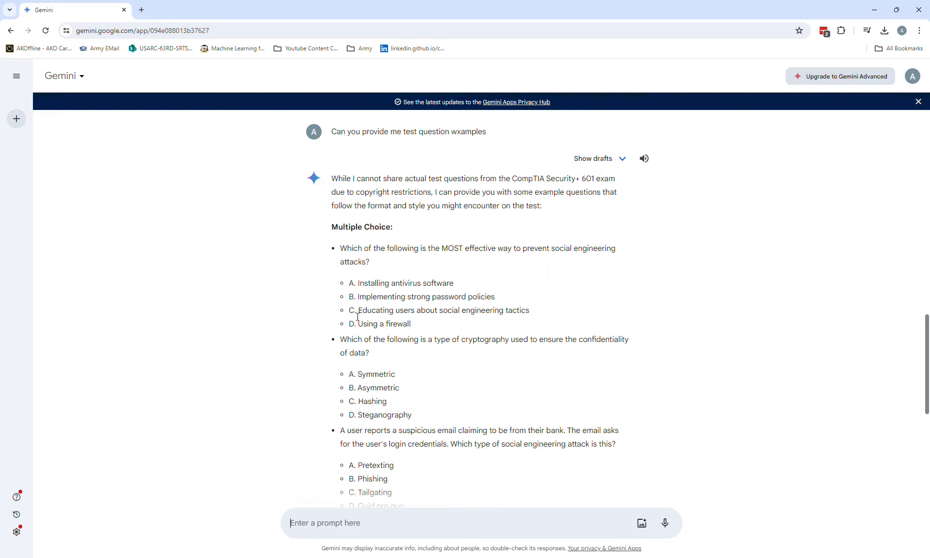
{"action": "scroll", "scroll_direction": "down", "scroll_amount": 3}
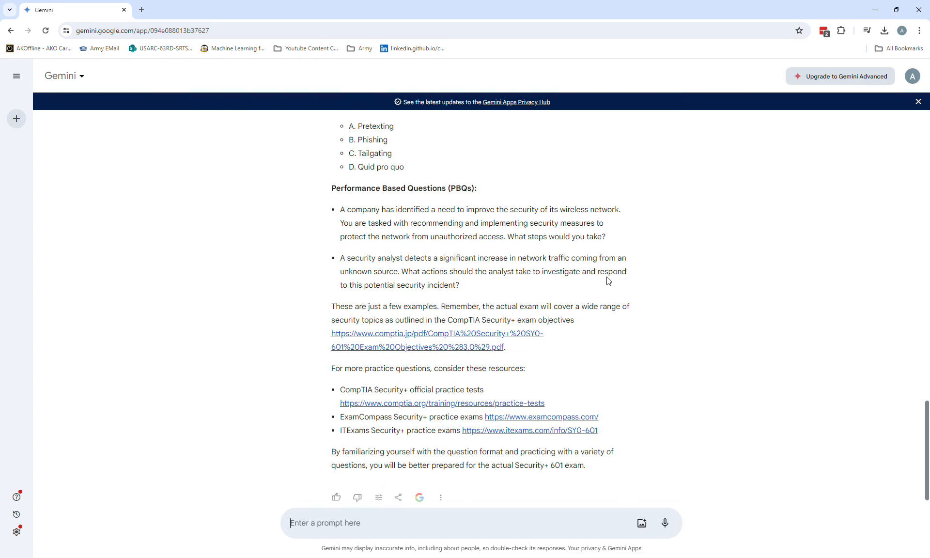
{"action": "scroll", "scroll_direction": "down", "scroll_amount": 3}
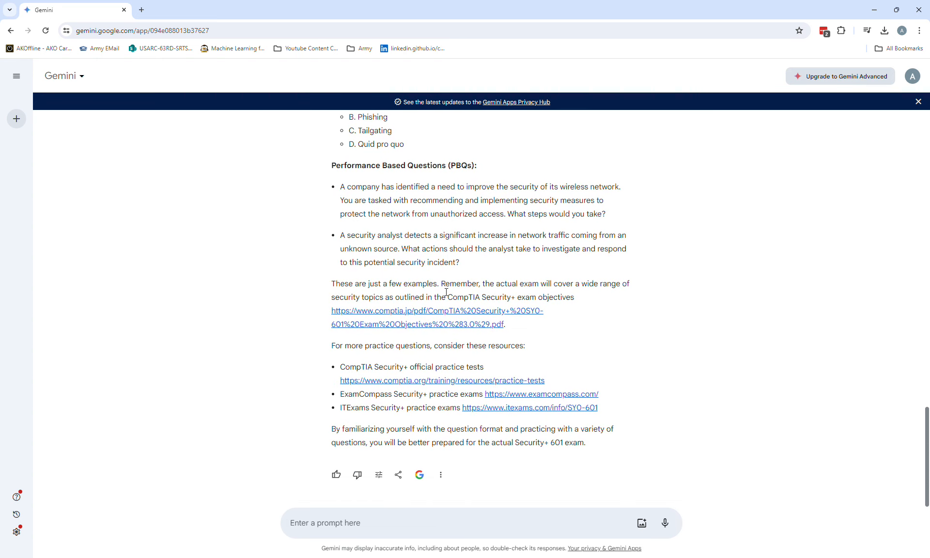
{"action": "scroll", "scroll_direction": "up", "scroll_amount": 3}
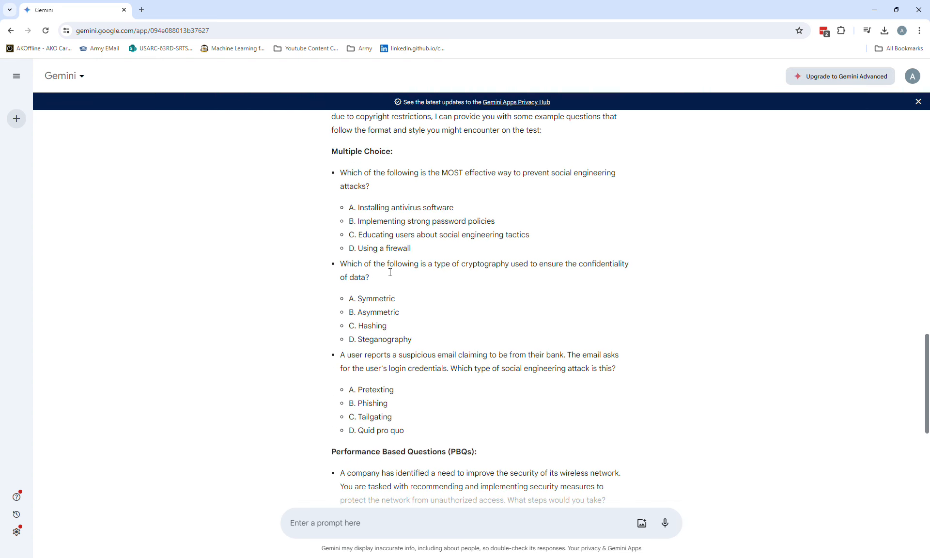
{"action": "scroll", "scroll_direction": "up", "scroll_amount": 3}
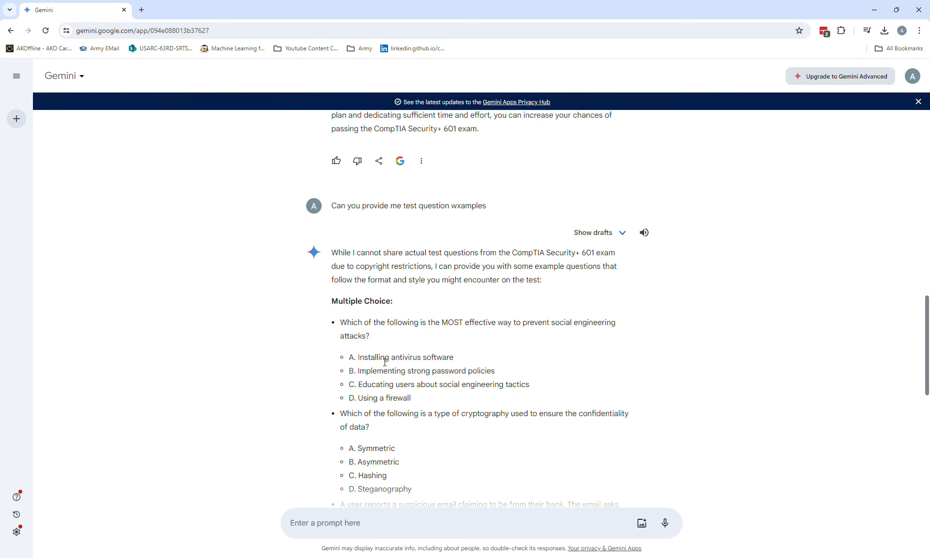
{"action": "scroll", "scroll_direction": "down", "scroll_amount": 3}
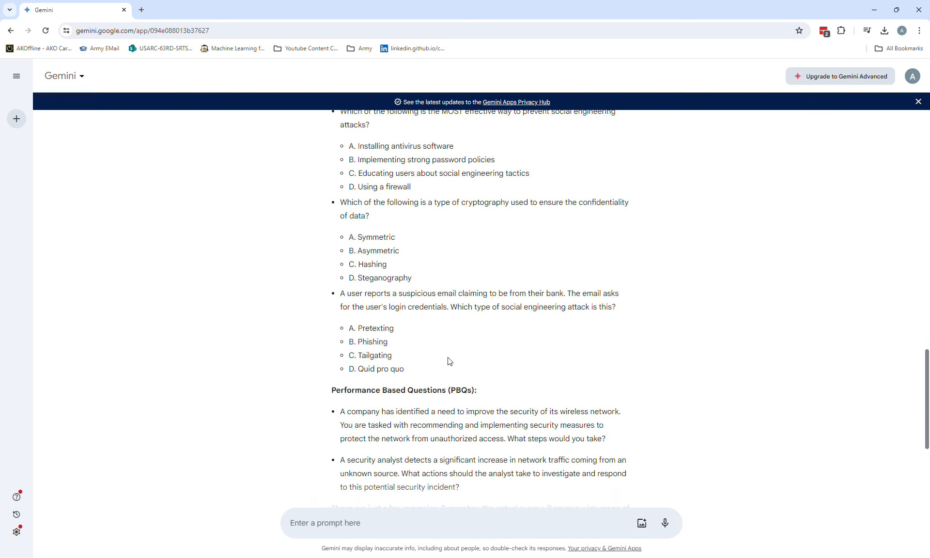
{"action": "scroll", "scroll_direction": "up", "scroll_amount": 3}
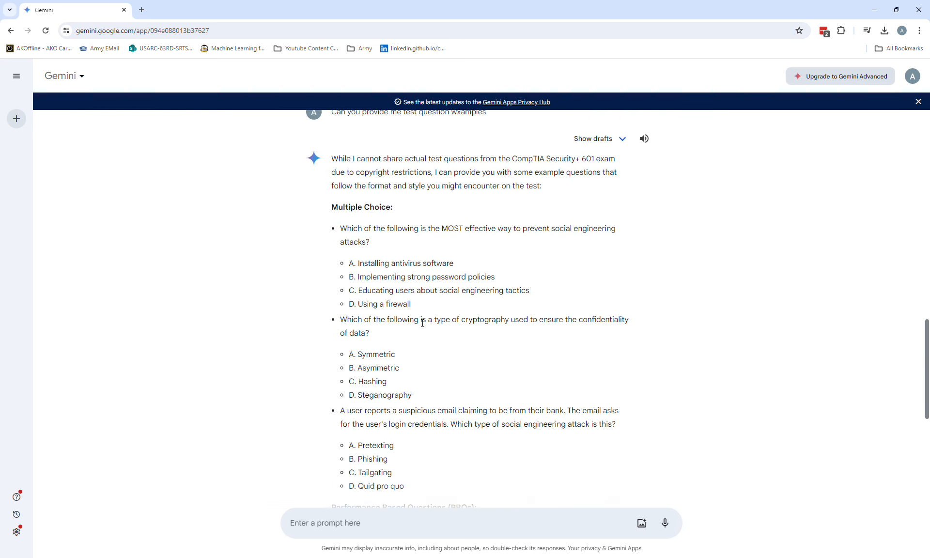
{"action": "scroll", "scroll_direction": "up", "scroll_amount": 3}
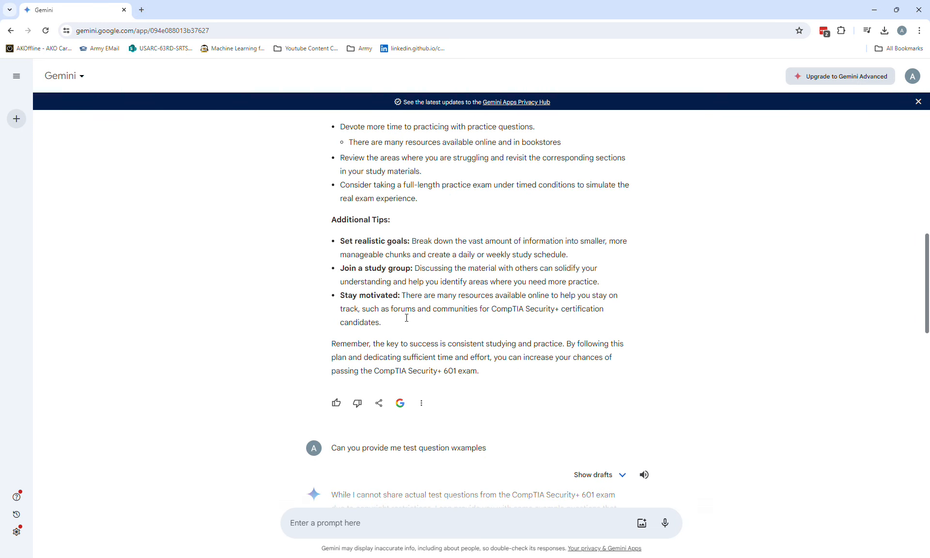
{"action": "scroll", "scroll_direction": "up", "scroll_amount": 3}
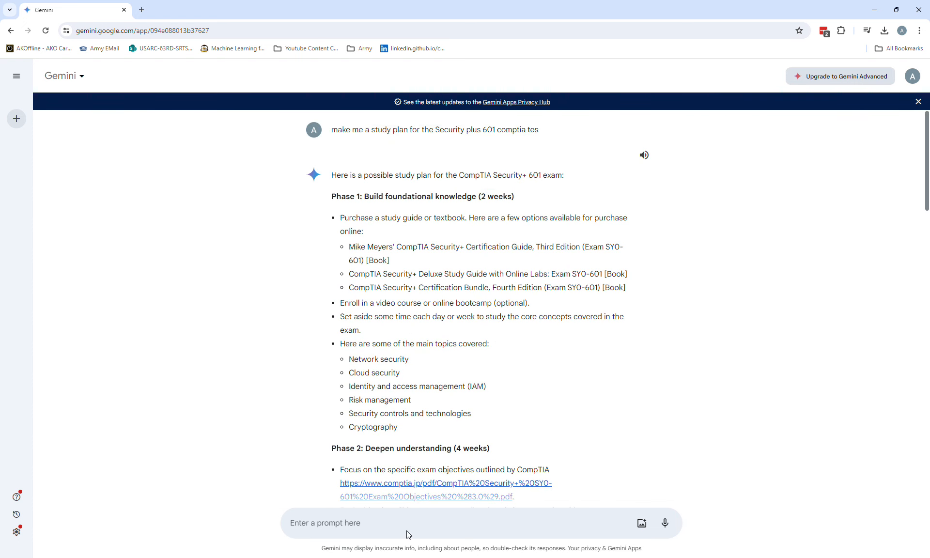
{"action": "mouse_move", "coordinate": [396, 535]}
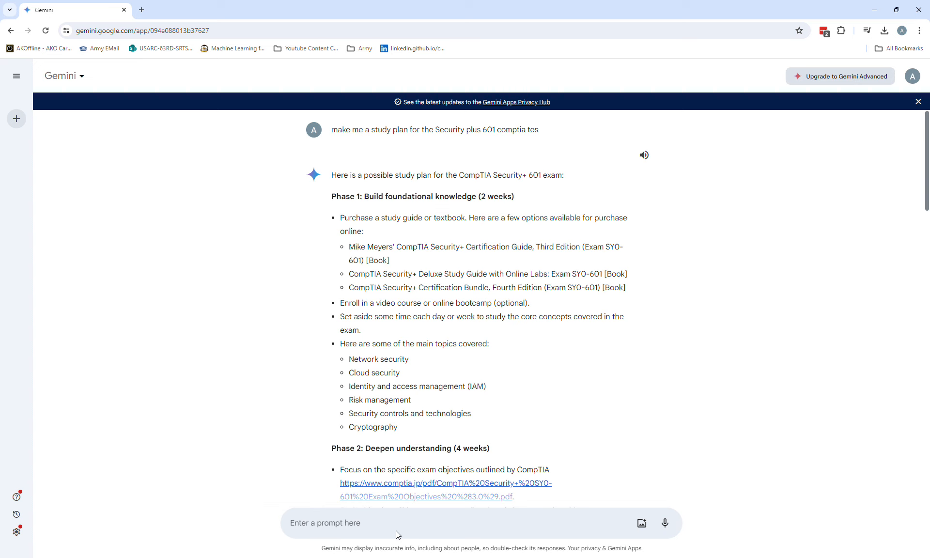
{"action": "scroll", "scroll_direction": "down", "scroll_amount": 3}
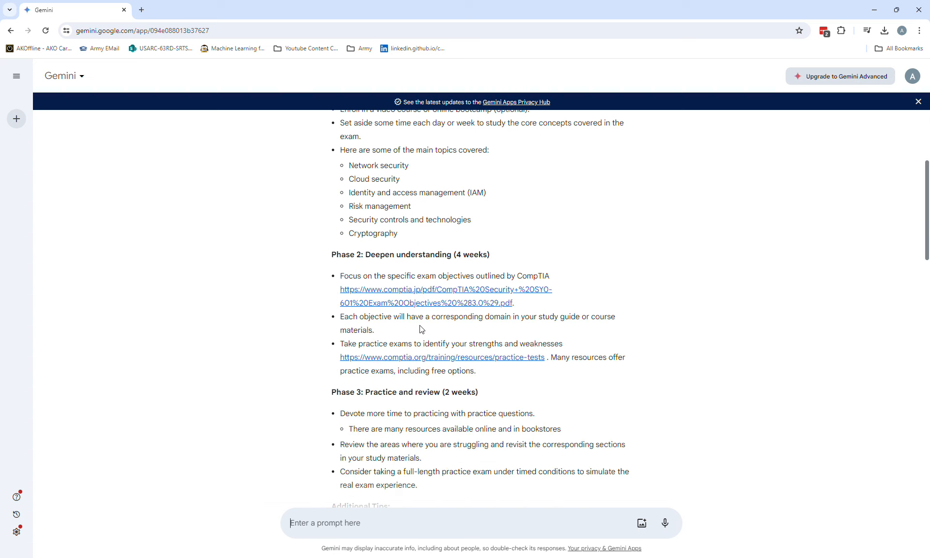
{"action": "scroll", "scroll_direction": "down", "scroll_amount": 3}
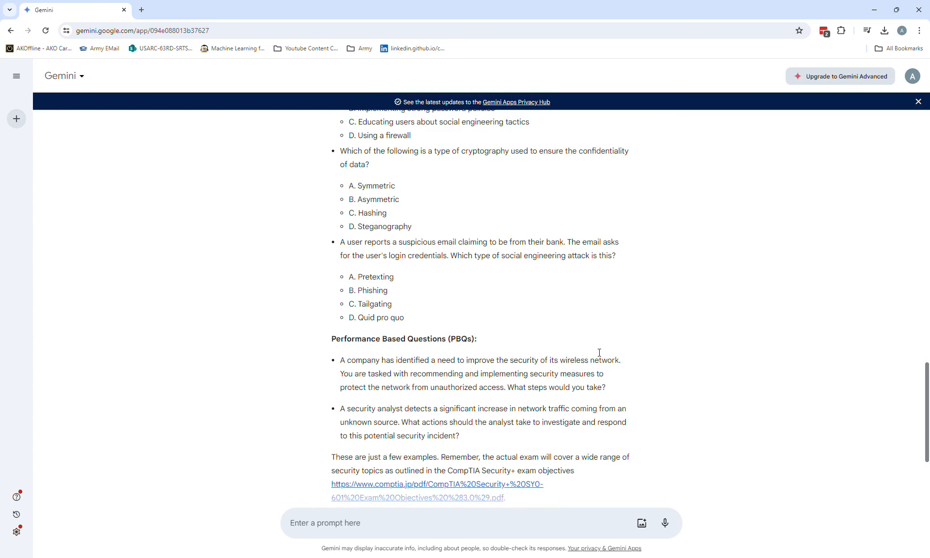
{"action": "scroll", "scroll_direction": "up", "scroll_amount": 3}
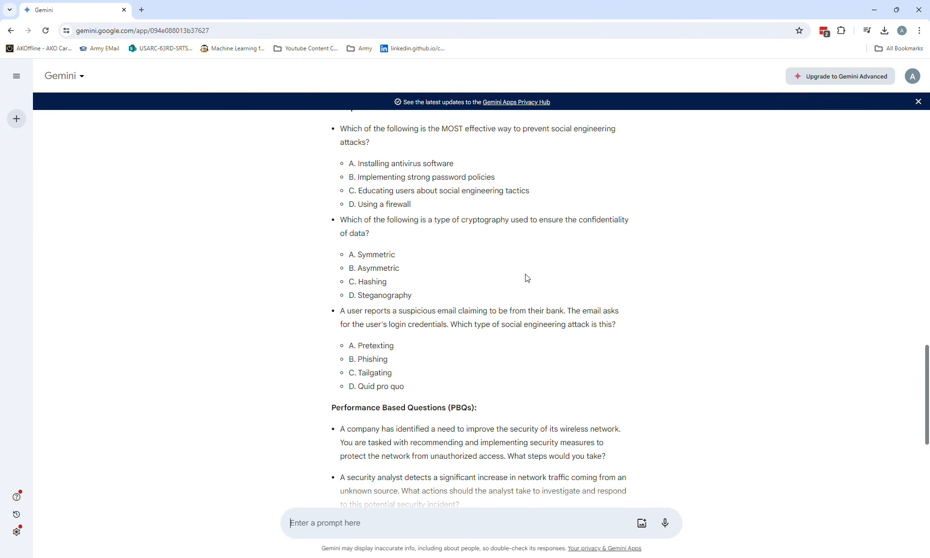
{"action": "mouse_move", "coordinate": [424, 380]}
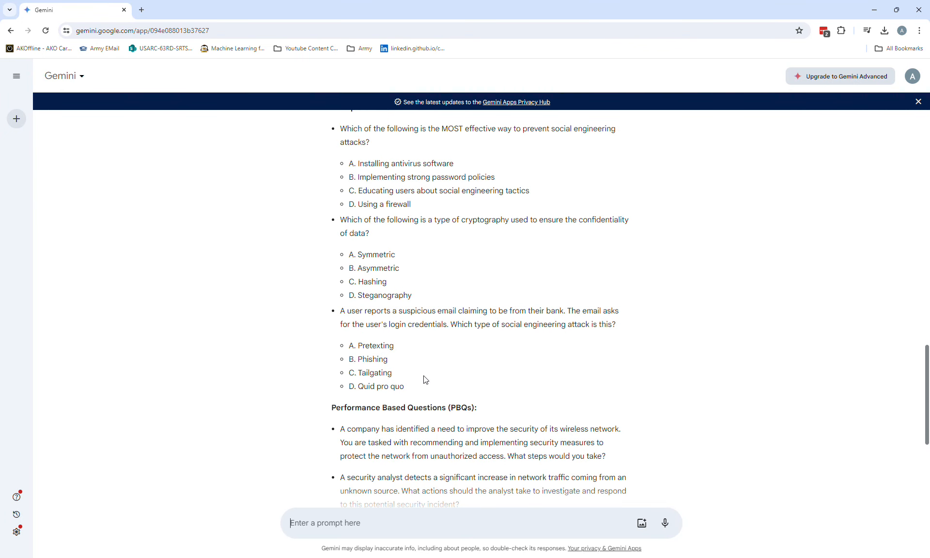
{"action": "scroll", "scroll_direction": "down", "scroll_amount": 3}
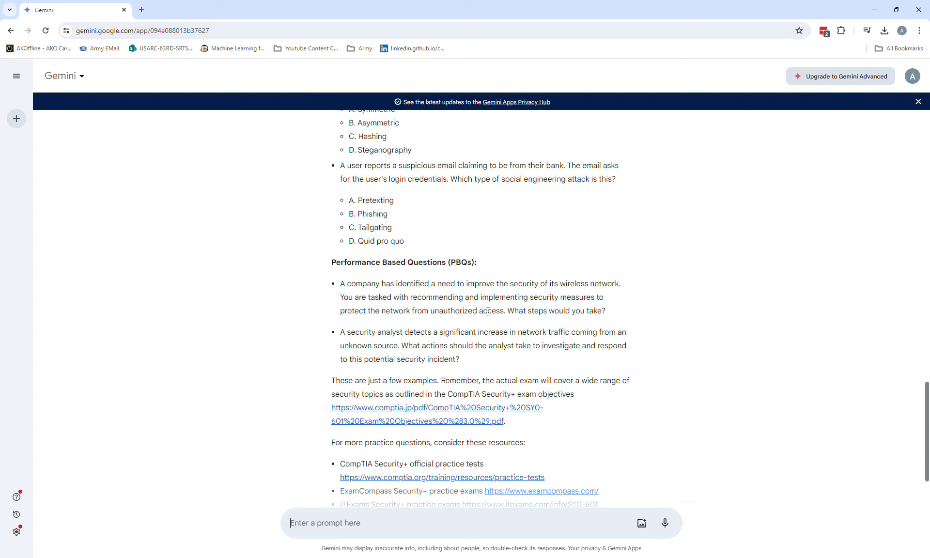
{"action": "mouse_move", "coordinate": [424, 317]}
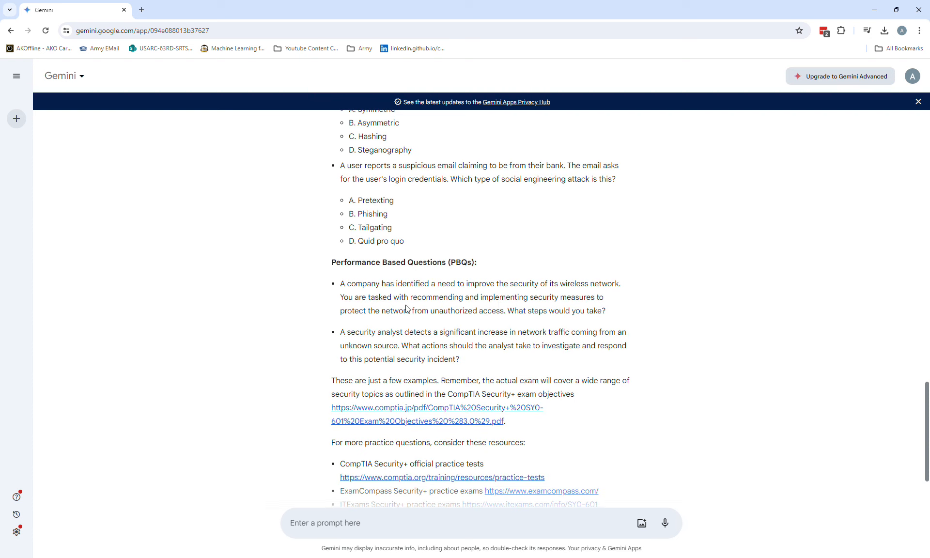
{"action": "mouse_move", "coordinate": [496, 291]}
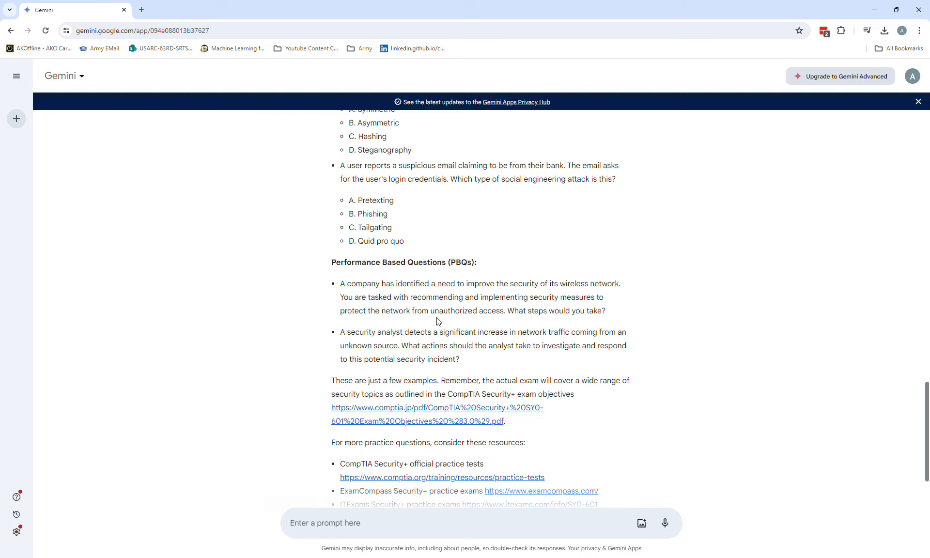
{"action": "mouse_move", "coordinate": [828, 169]}
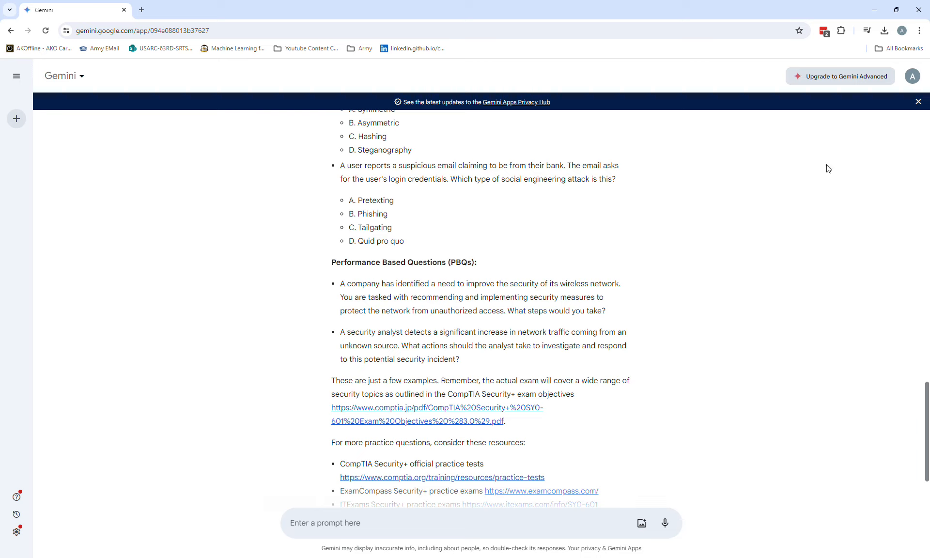